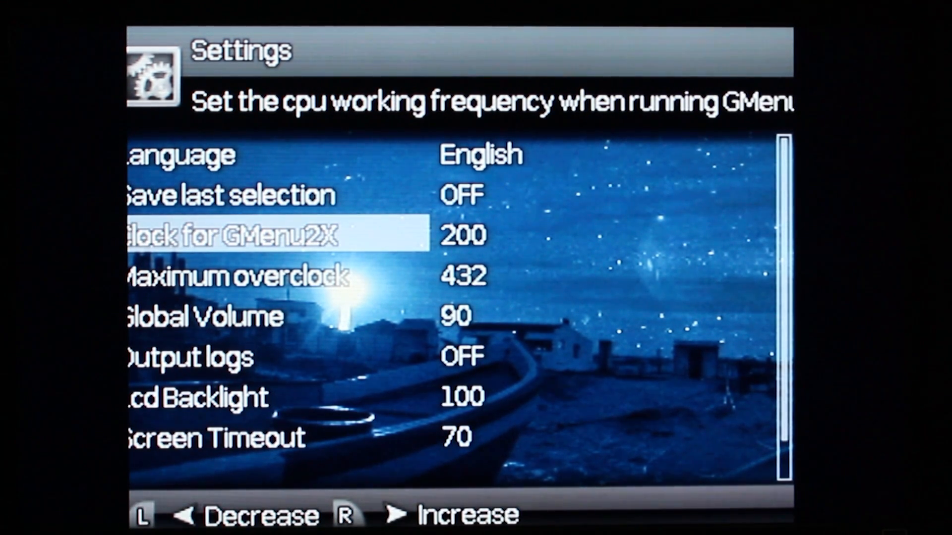
Add a dingux-7800 link to the emulators section via the File Dialog
key("Down")
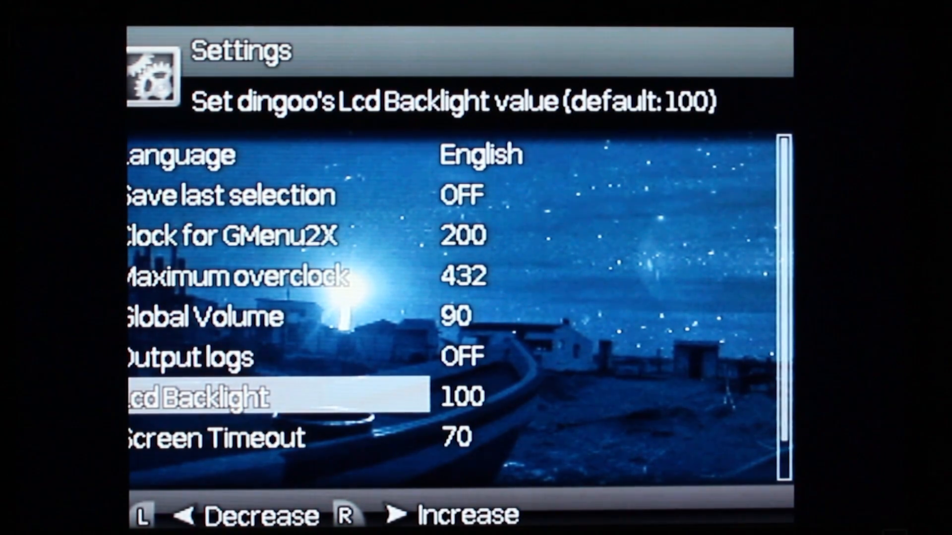
key("Down")
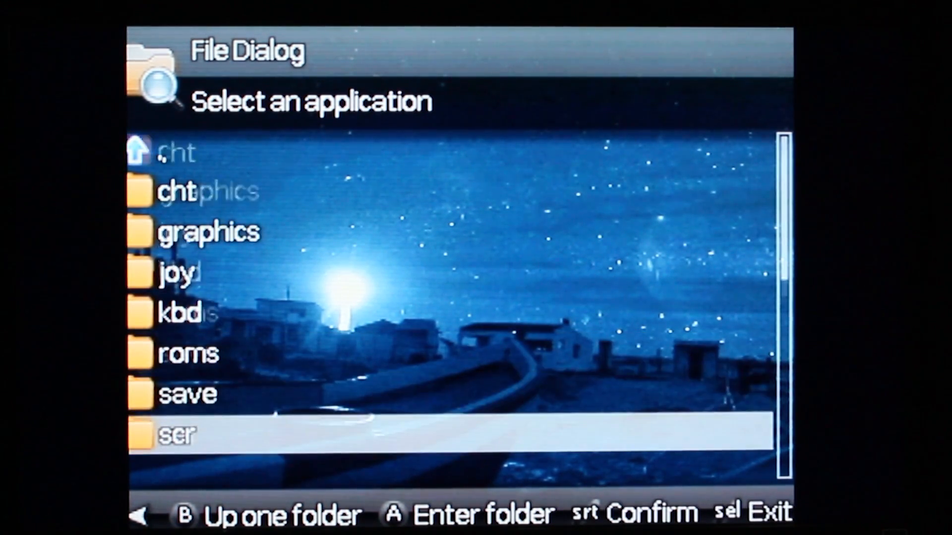
scroll("down", 3)
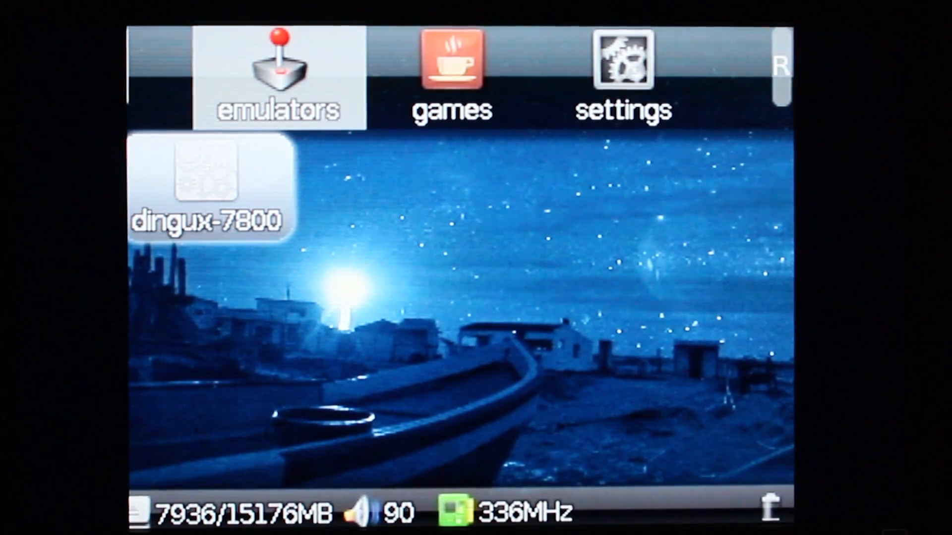
Launch the dingux-7800 link and reach its Atari 7800 main menu
left_click(209, 185)
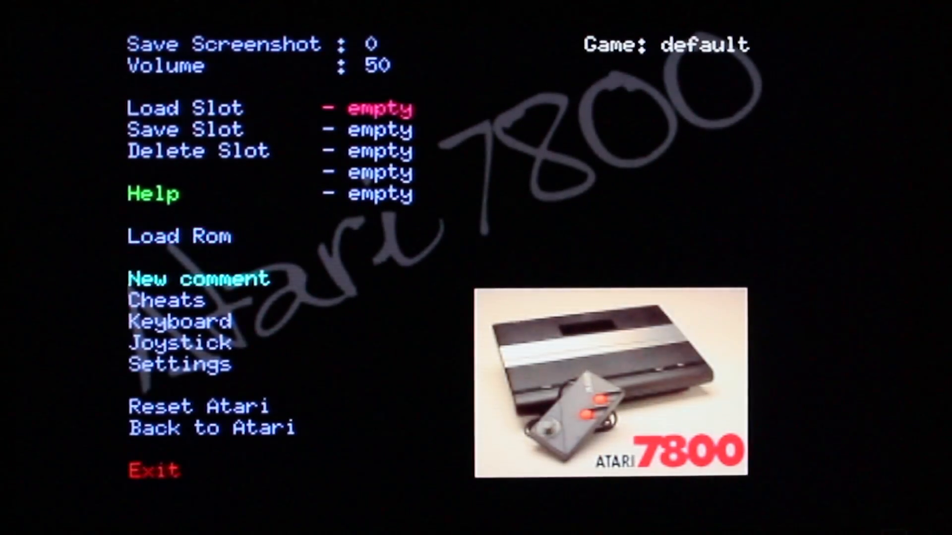
left_click(177, 237)
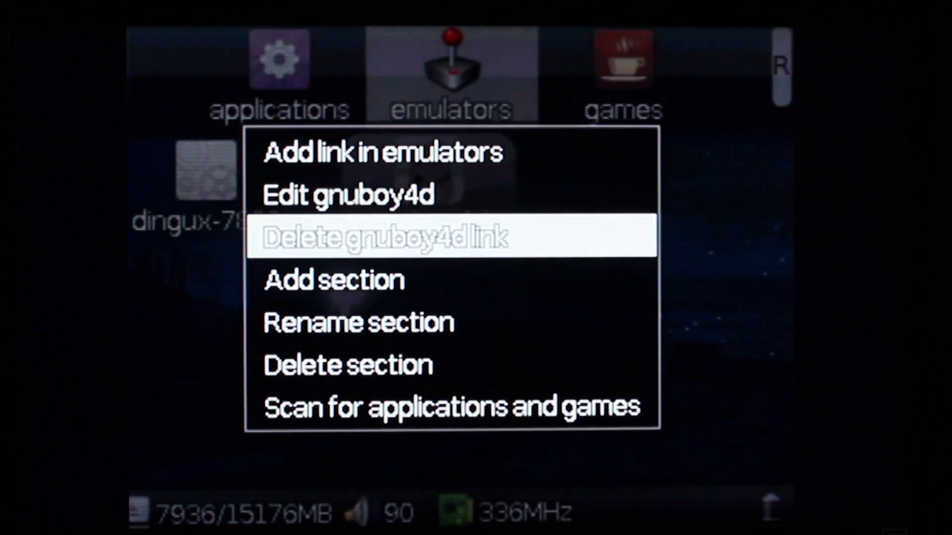
Choose Edit gnuboy4d to open the link's settings with section emulators and clock 336
left_click(352, 195)
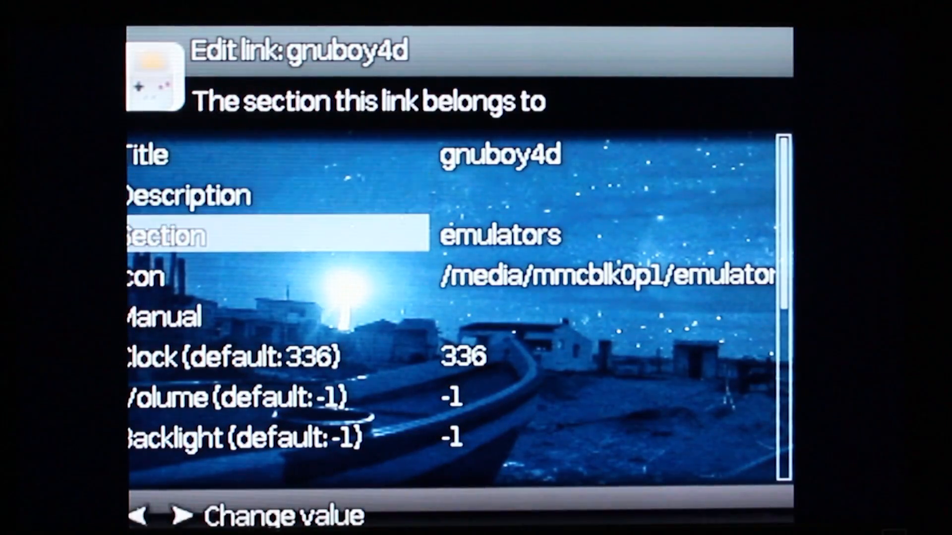